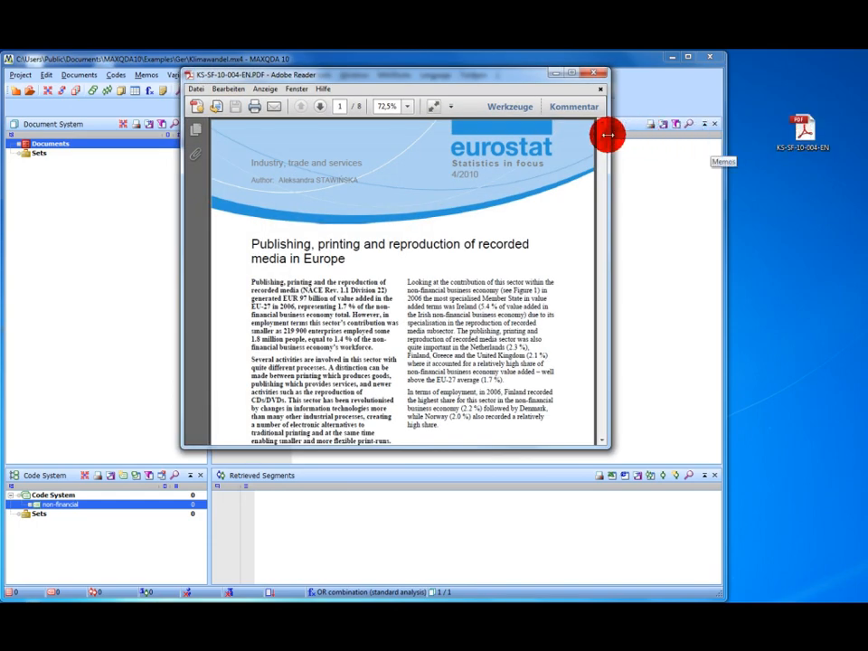
- Page through the Eurostat report in Adobe Reader, close it, and import it into the Document System
{"action": "scroll", "scroll_direction": "down", "scroll_amount": 3}
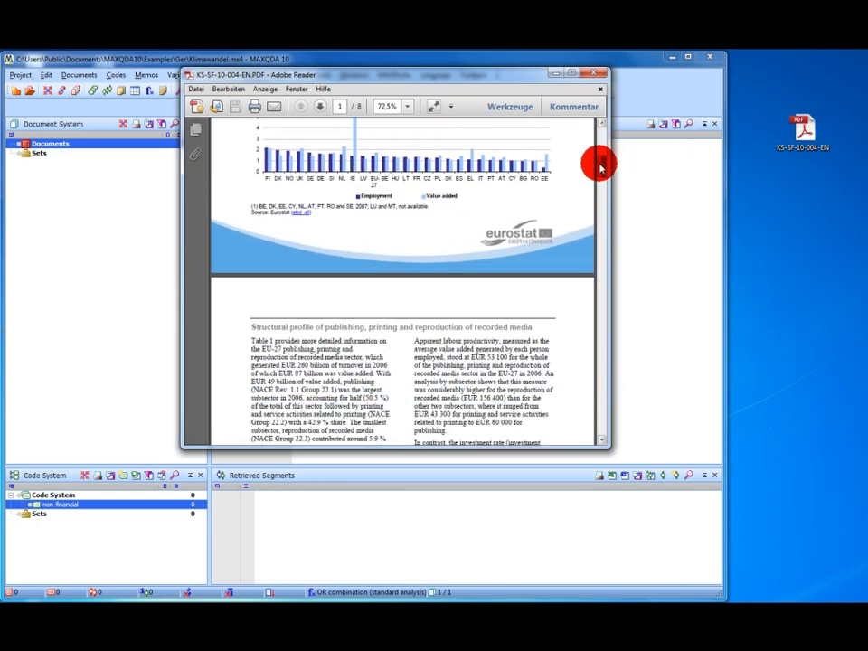
{"action": "left_click", "coordinate": [318, 105]}
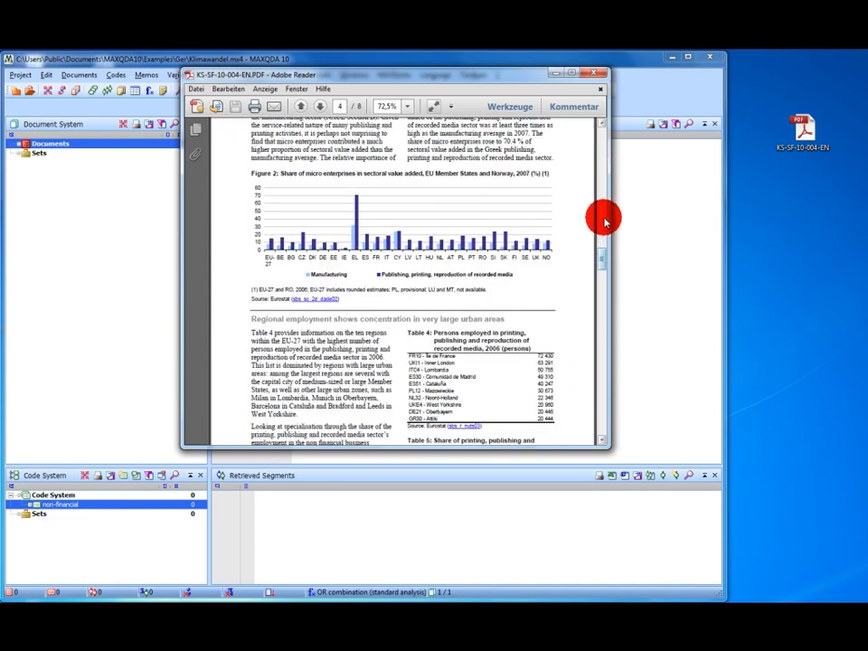
{"action": "left_click", "coordinate": [598, 74]}
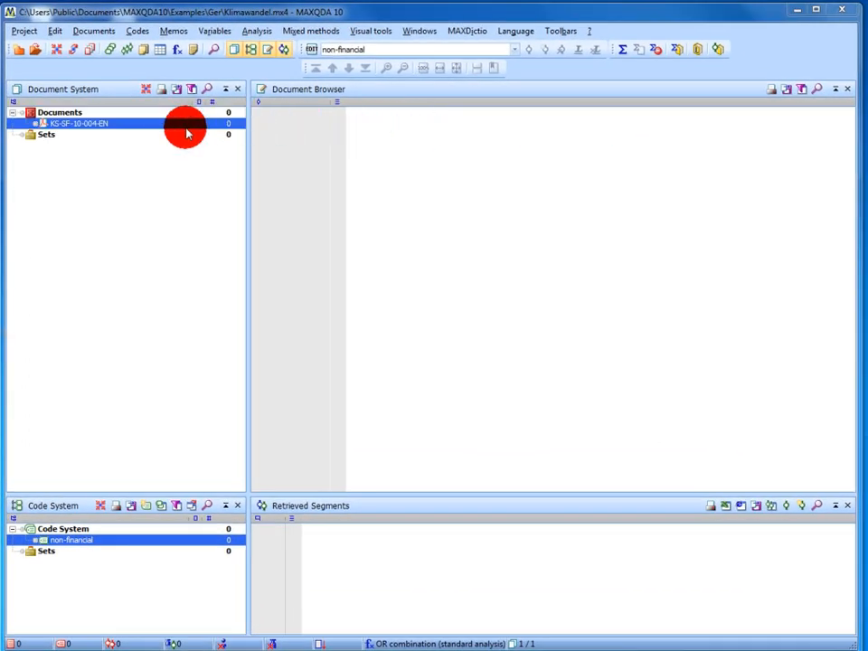
- Show the imported Eurostat report in the Document Browser and page down to its tables
{"action": "double_click", "coordinate": [76, 123]}
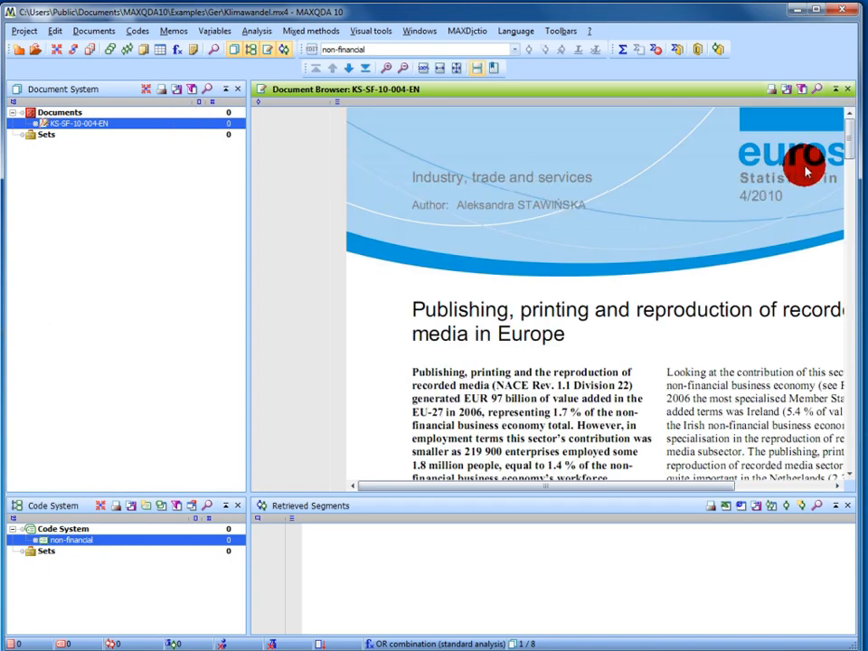
{"action": "scroll", "scroll_direction": "down", "scroll_amount": 3}
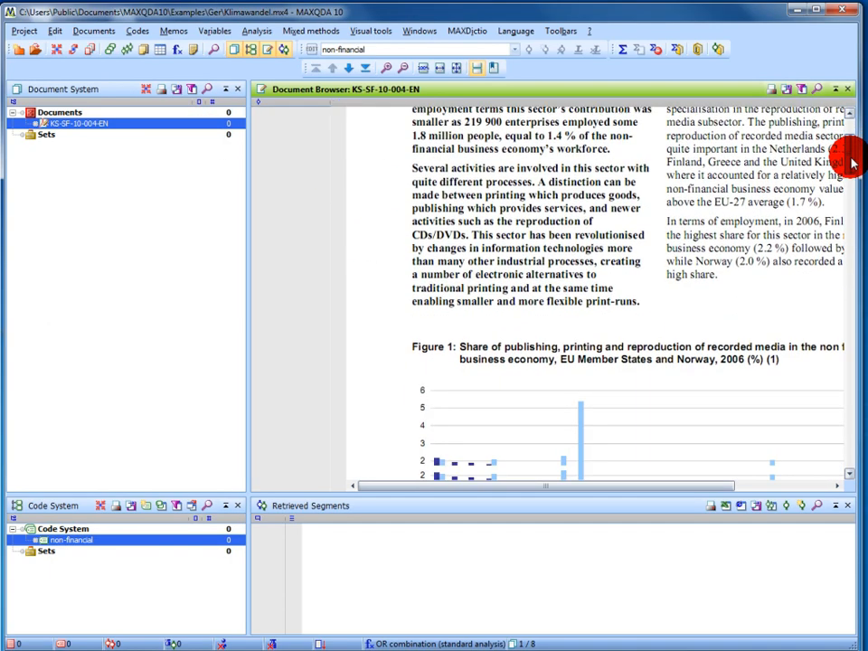
{"action": "scroll", "scroll_direction": "down", "scroll_amount": 3}
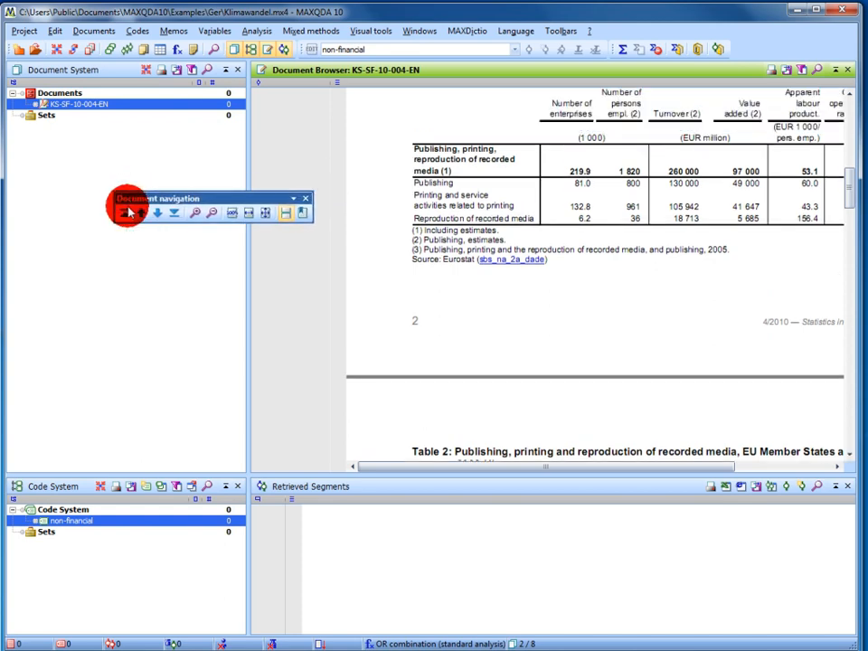
- Advance to page 4 with Figure 2, fitting the page width and then showing it at original size
{"action": "scroll", "scroll_direction": "up", "scroll_amount": 3}
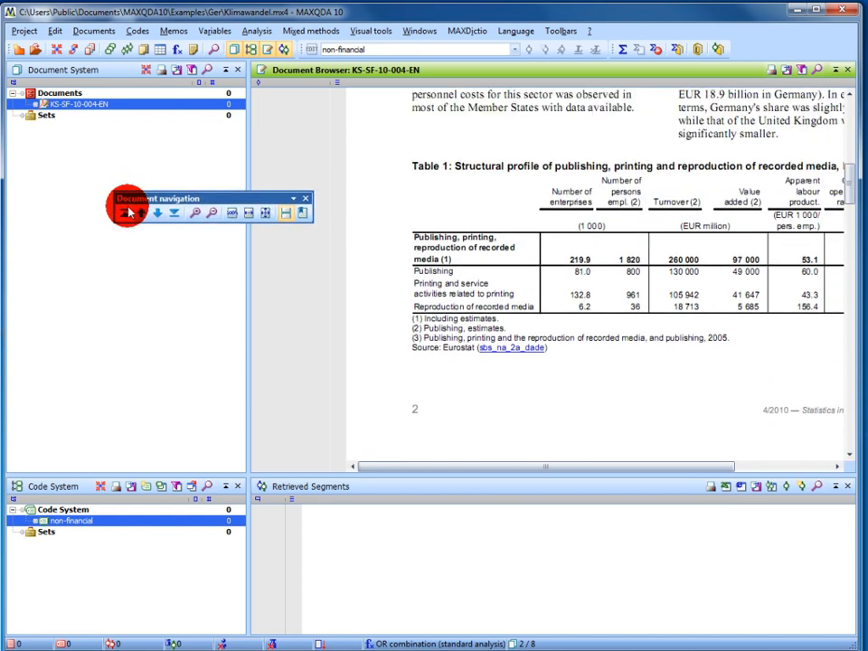
{"action": "left_click", "coordinate": [156, 213]}
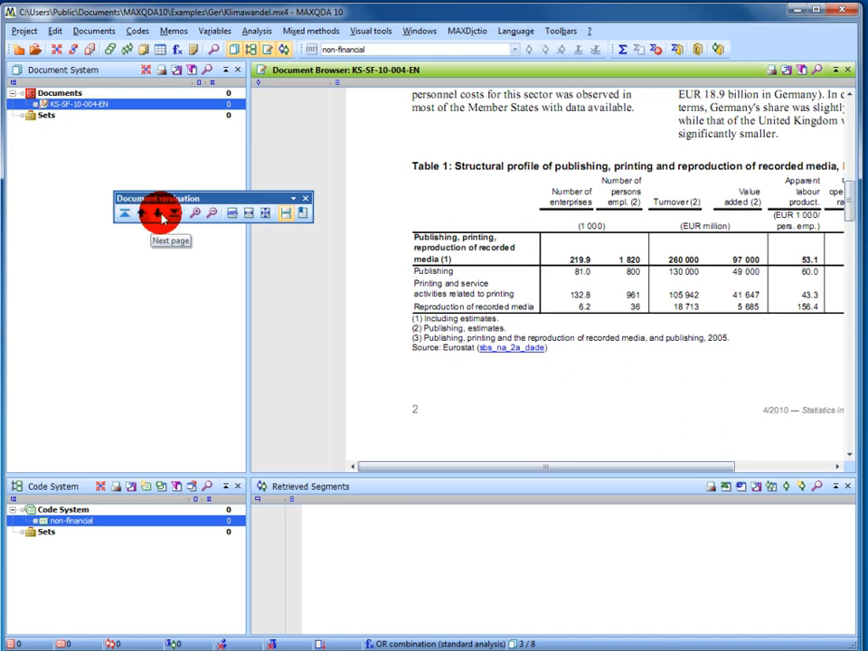
{"action": "left_click", "coordinate": [156, 214]}
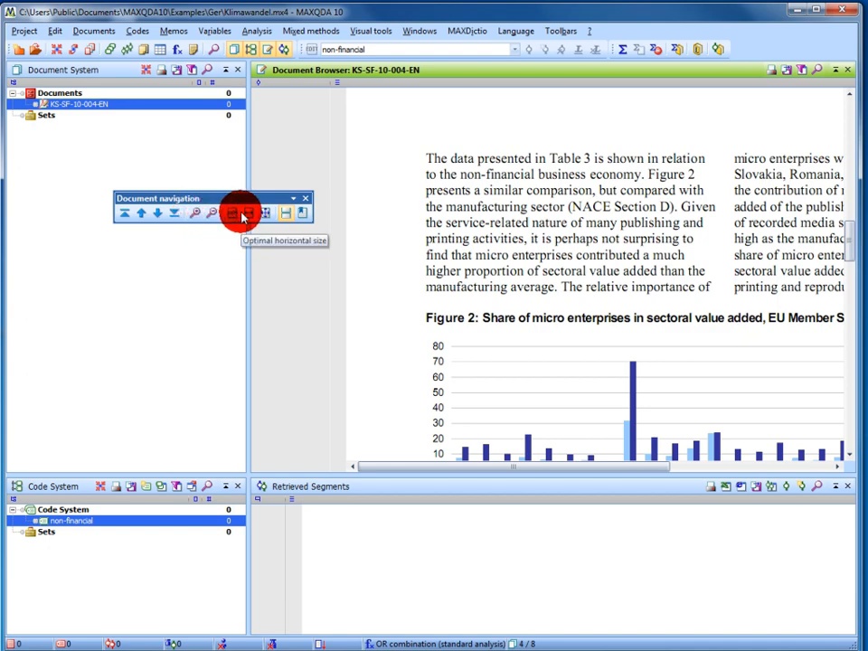
{"action": "left_click", "coordinate": [232, 213]}
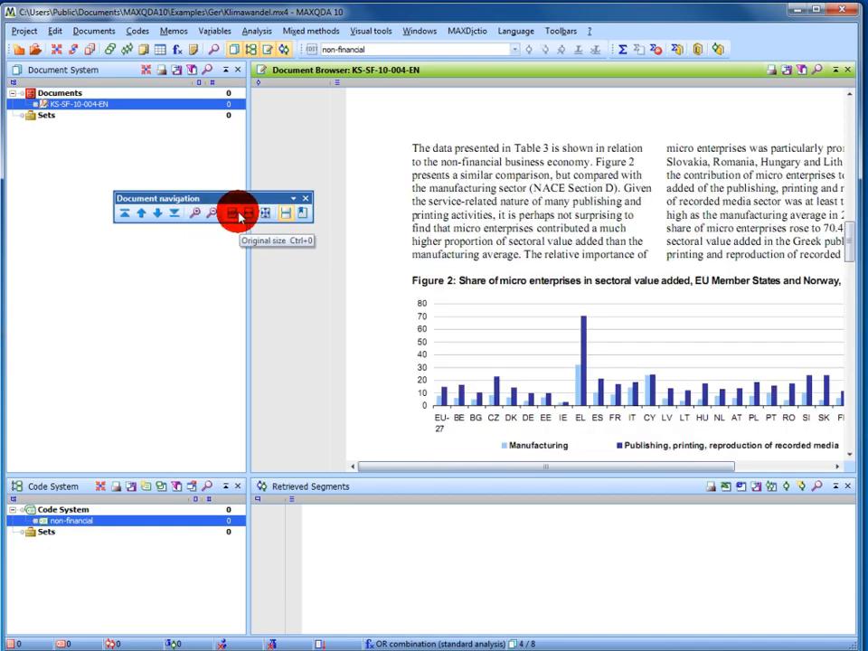
{"action": "left_click", "coordinate": [248, 214]}
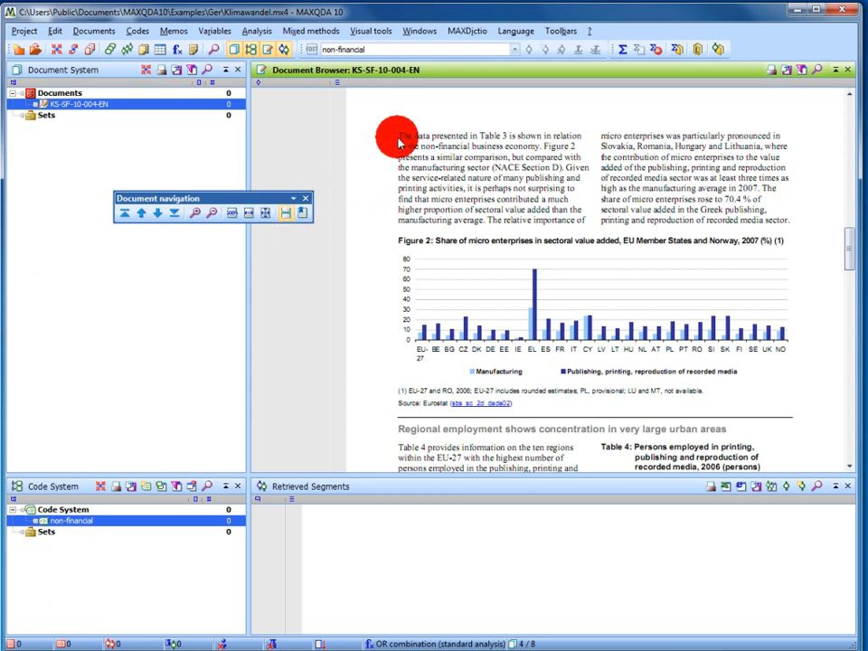
- Select the paragraph introducing Figure 2 and start coding it with a new code 'non-financial'
{"action": "left_click_drag", "start_coordinate": [399, 135], "coordinate": [452, 203]}
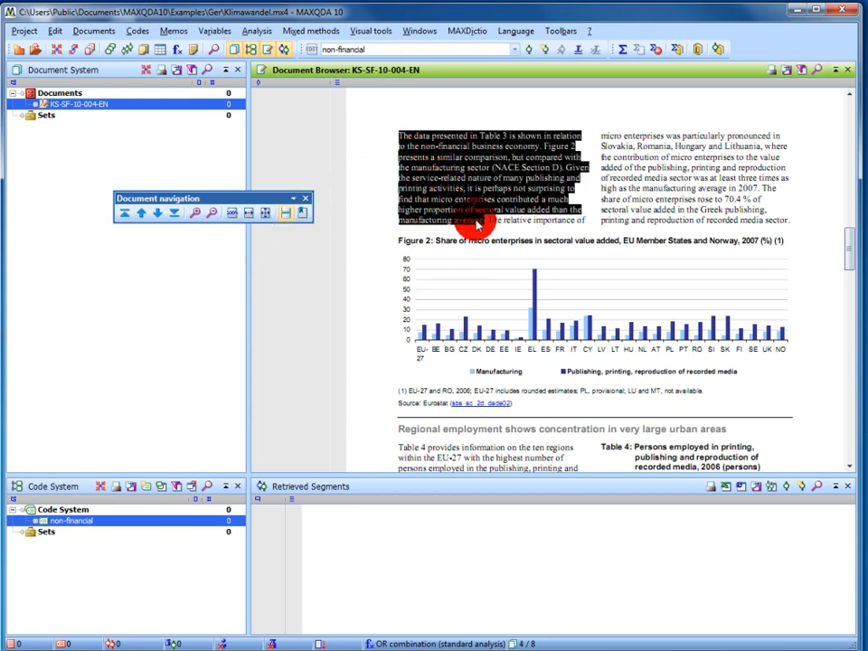
{"action": "right_click", "coordinate": [474, 217]}
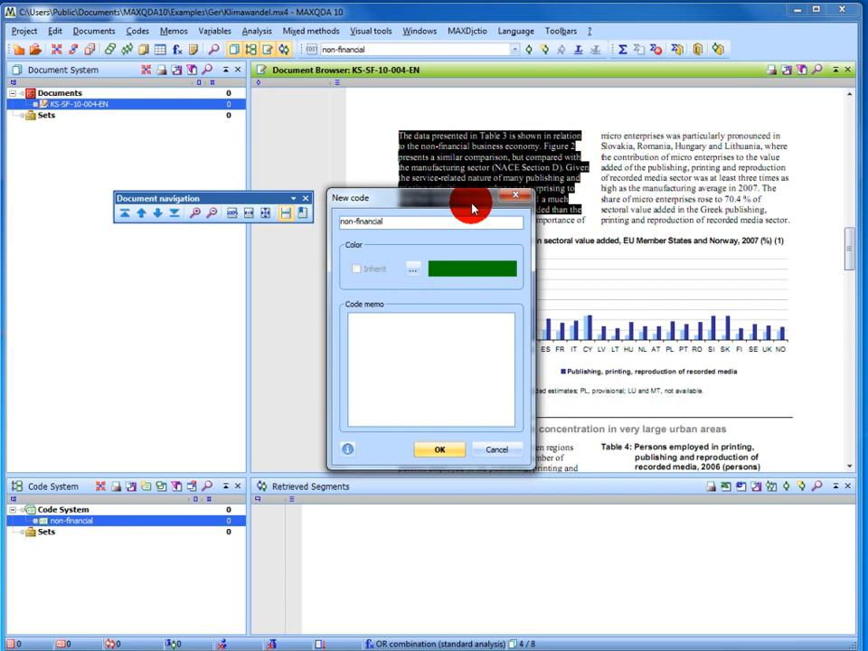
{"action": "mouse_move", "coordinate": [440, 448]}
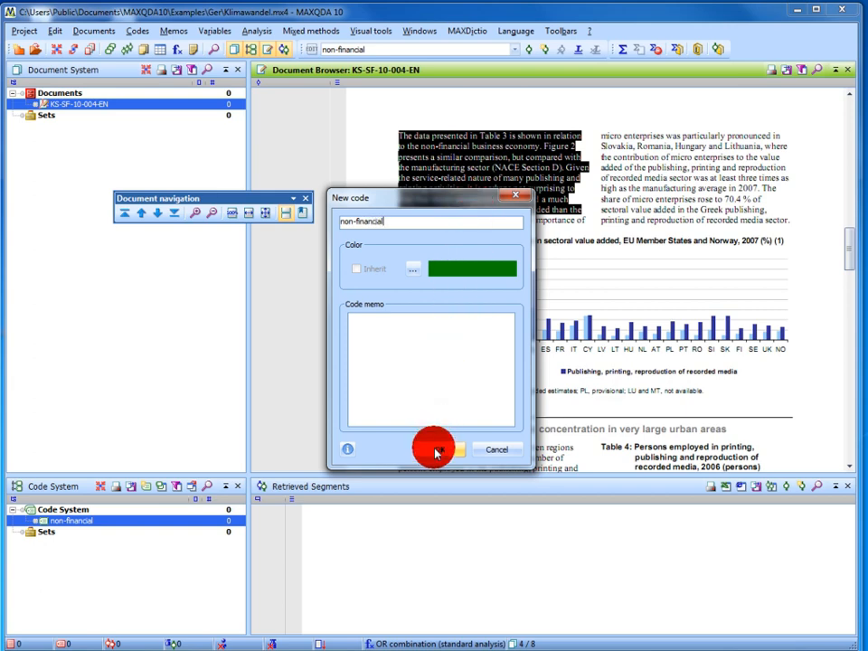
- Confirm the 'non-financial' code so the Figure 2 paragraph and chart appear in Retrieved Segments
{"action": "left_click", "coordinate": [455, 448]}
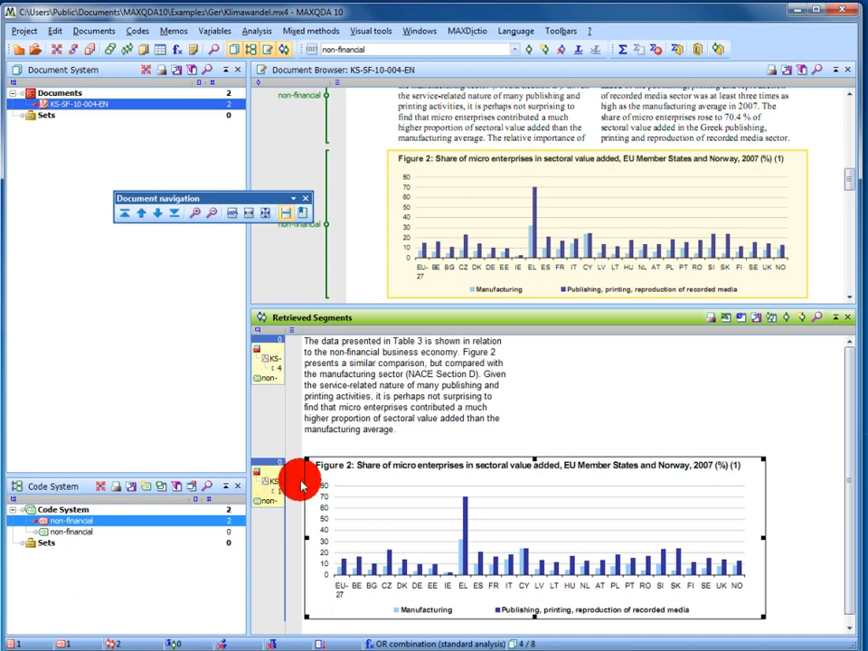
{"action": "mouse_move", "coordinate": [714, 315]}
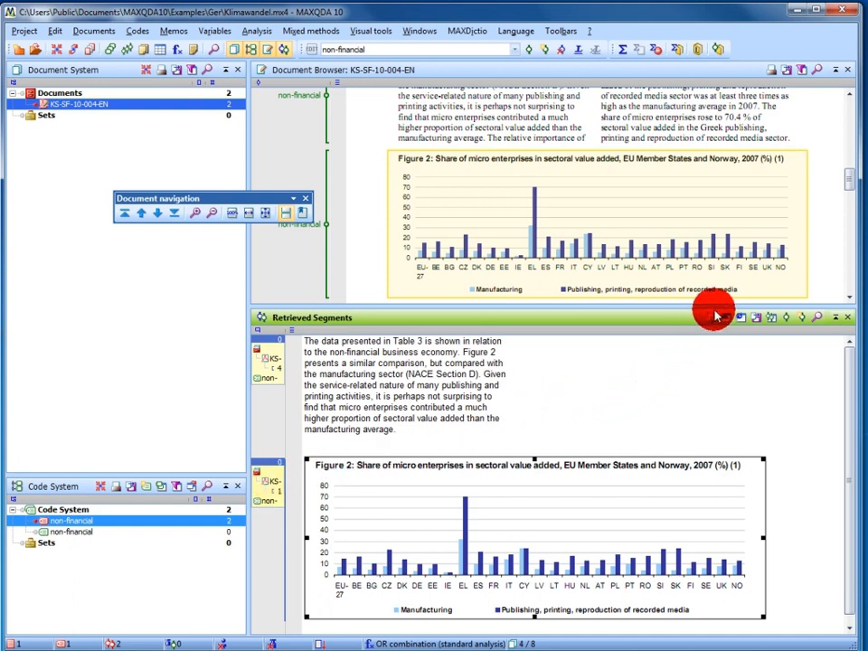
{"action": "mouse_move", "coordinate": [723, 318]}
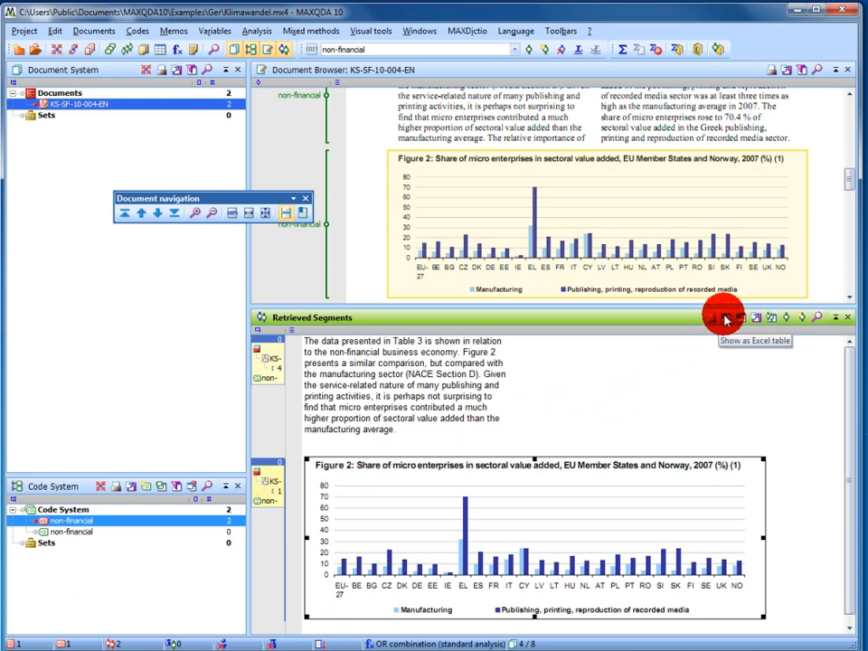
{"action": "mouse_move", "coordinate": [759, 318]}
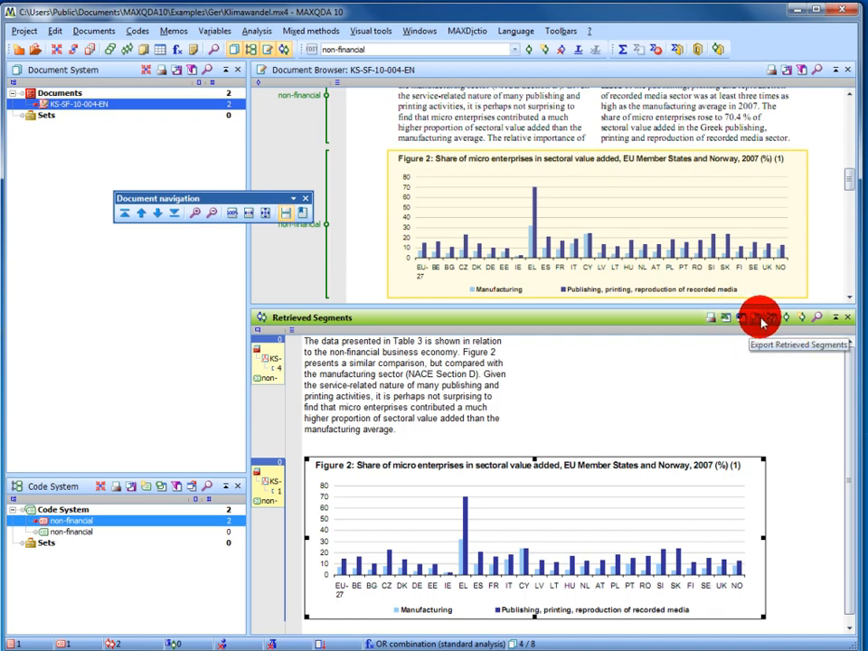